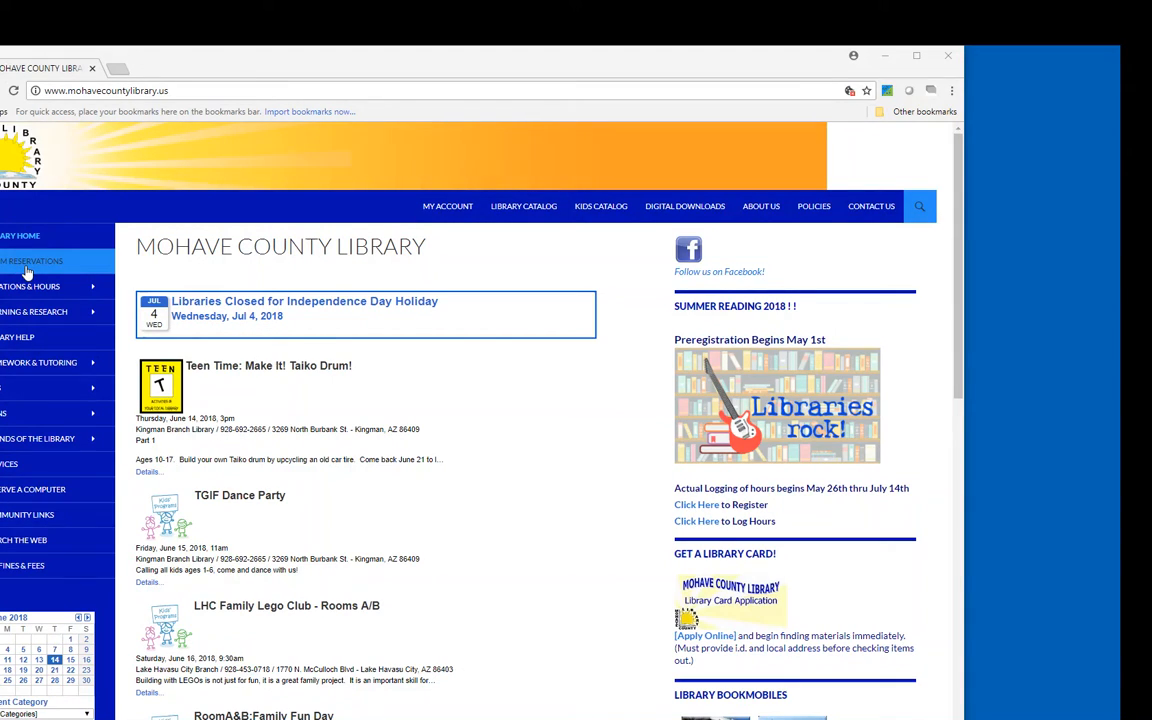
Go to Room Reservations from the sidebar and scroll to the branch meeting rooms table.
click(32, 260)
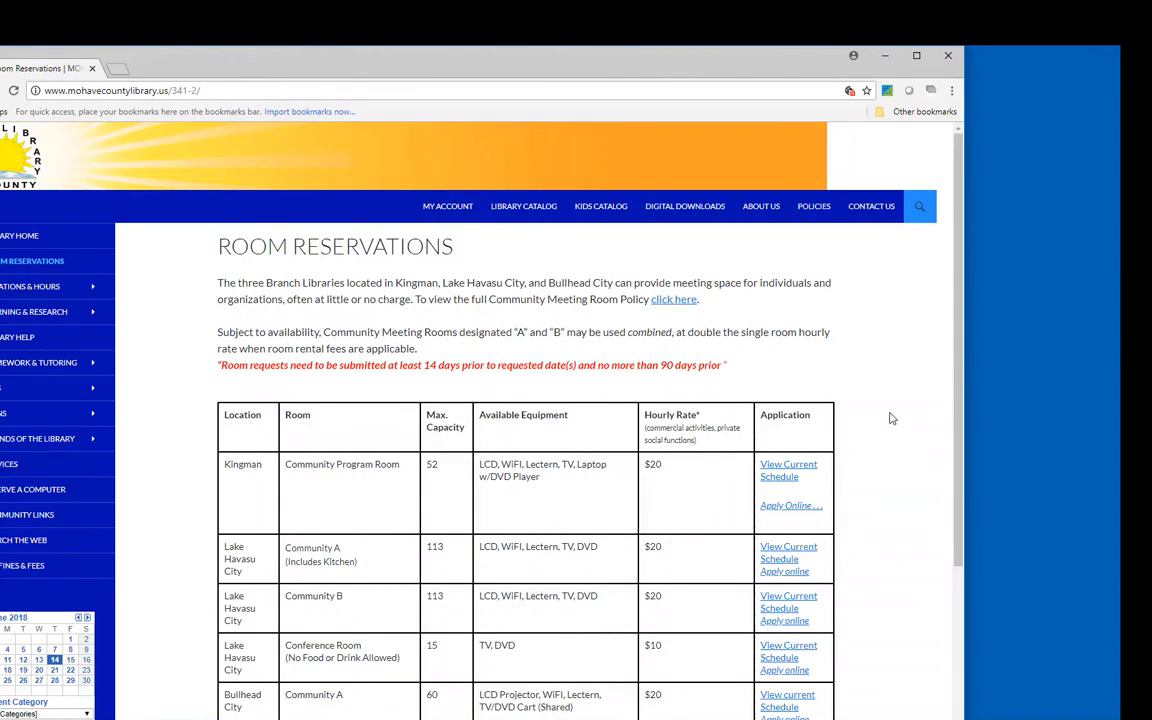
scroll(down, 3)
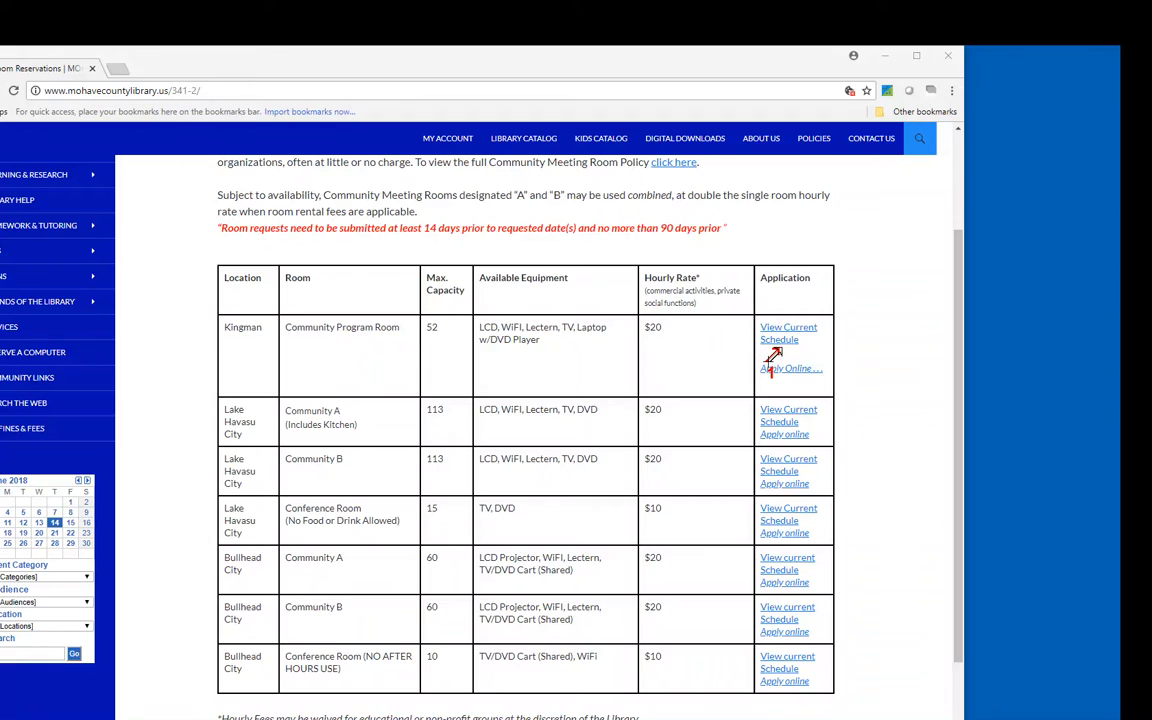
mouse_move(822, 352)
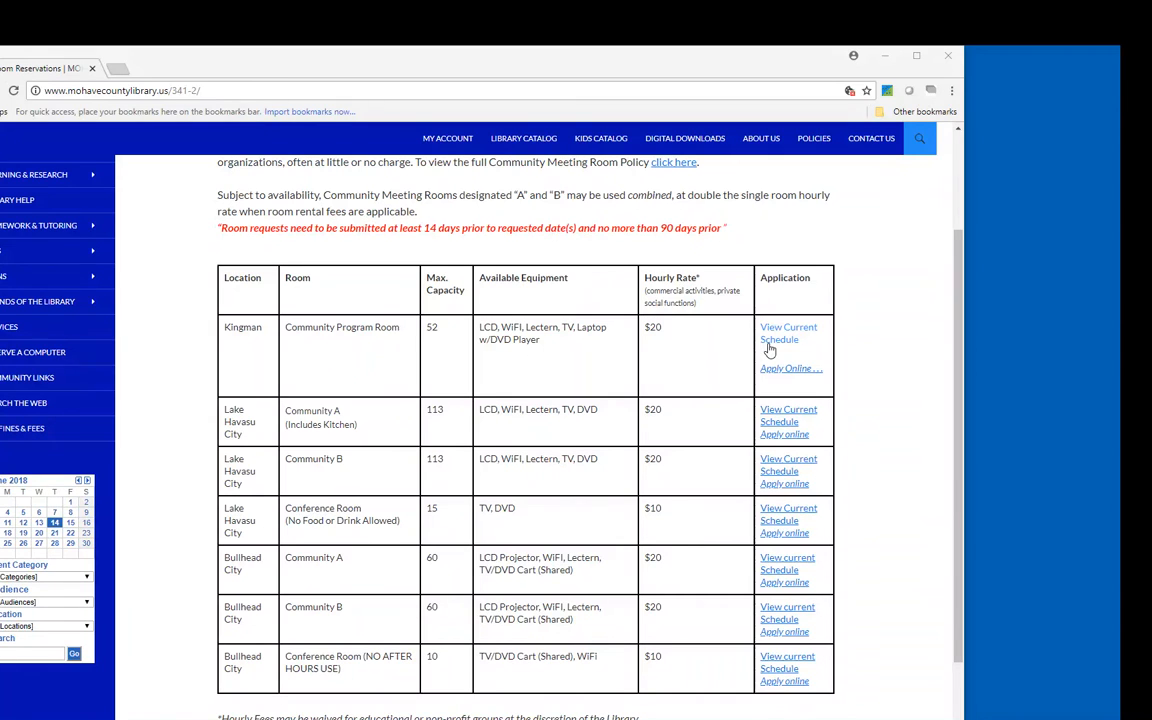
View the Kingman Community Room's current schedule and advance from June to July 2018.
click(788, 332)
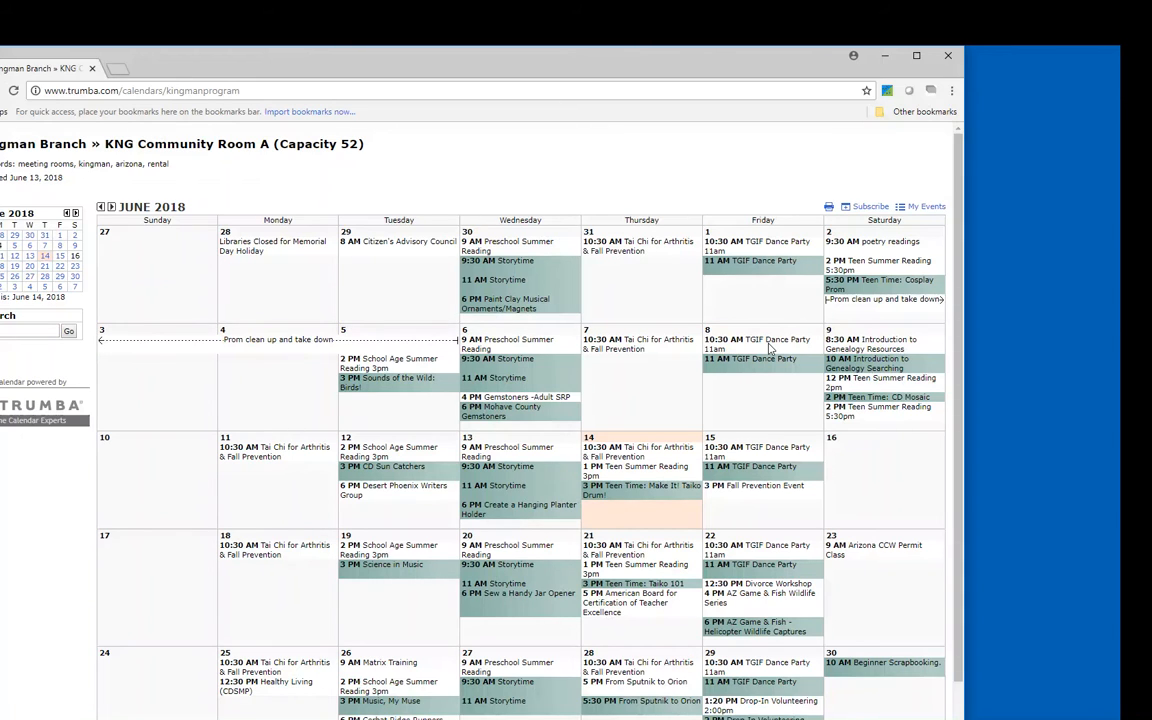
scroll(down, 3)
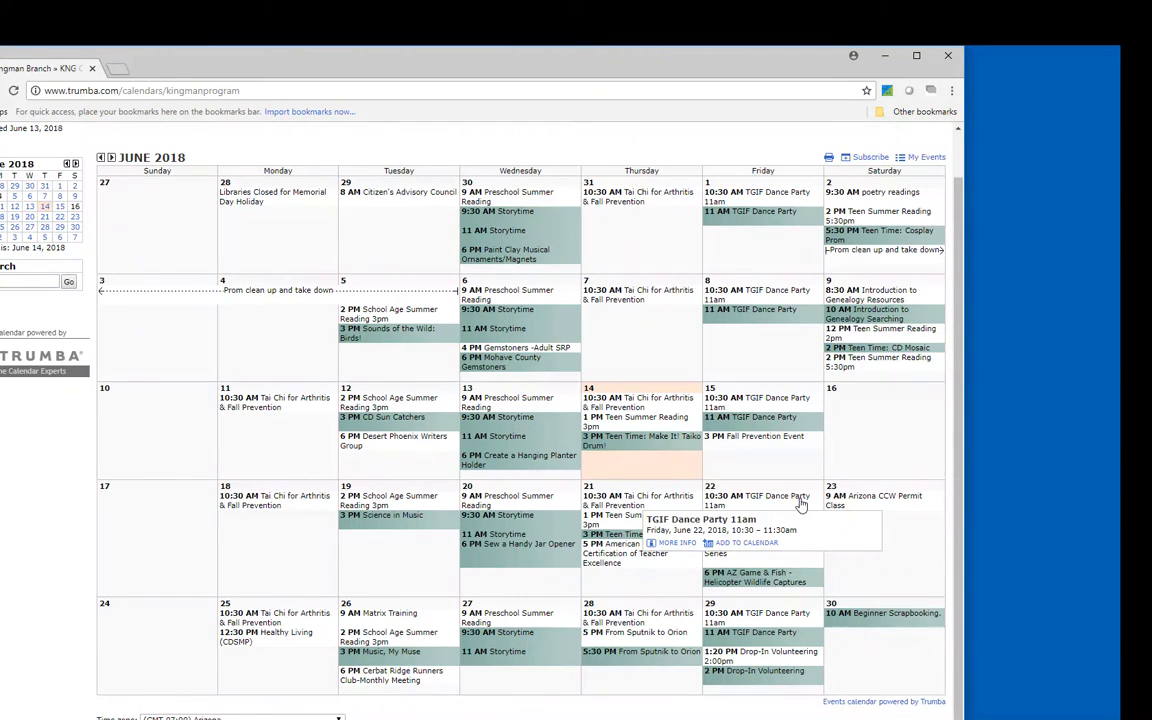
mouse_move(104, 164)
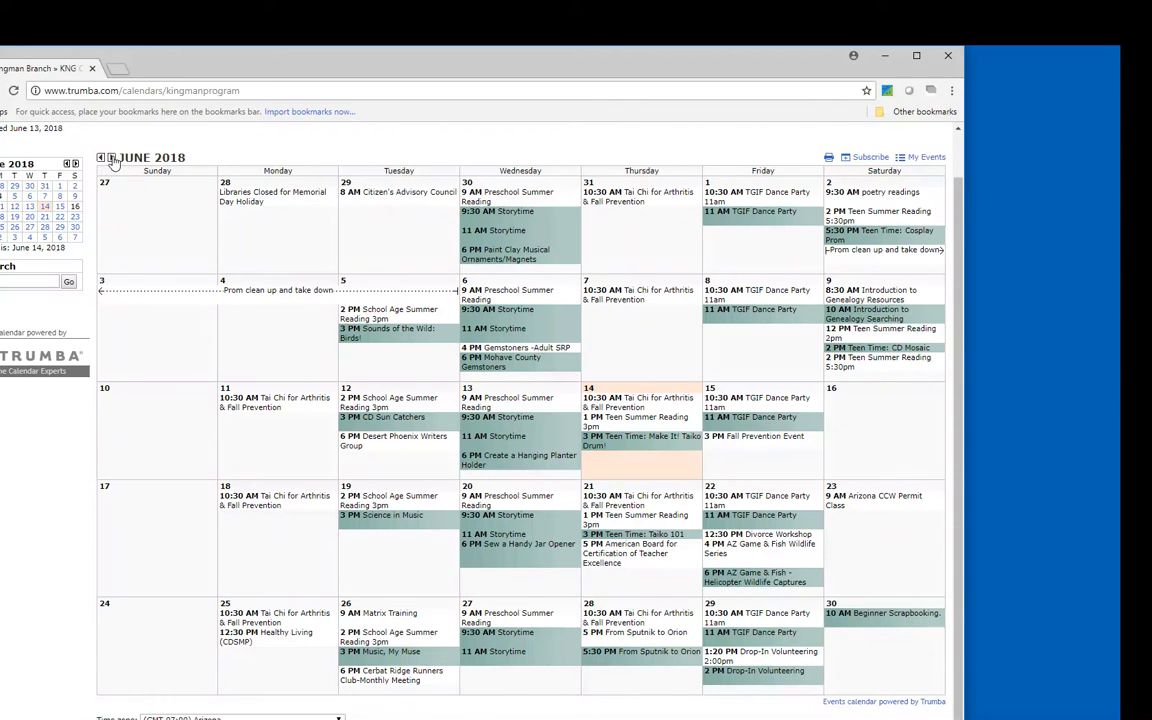
click(112, 156)
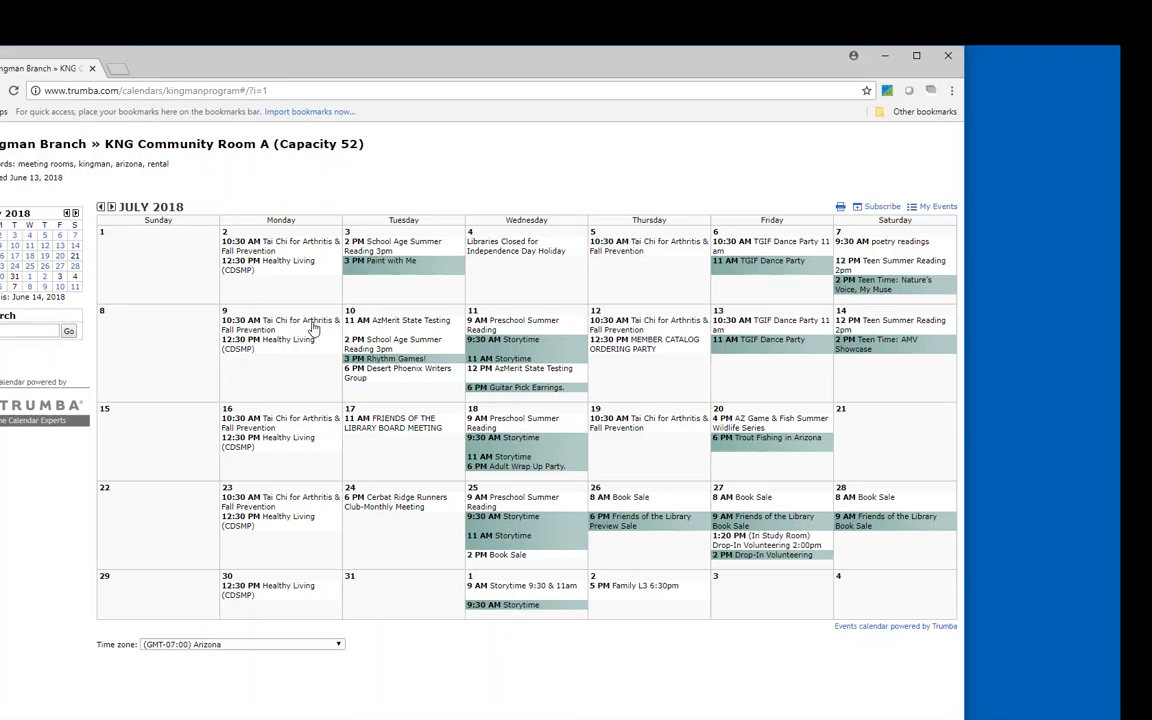
mouse_move(398, 500)
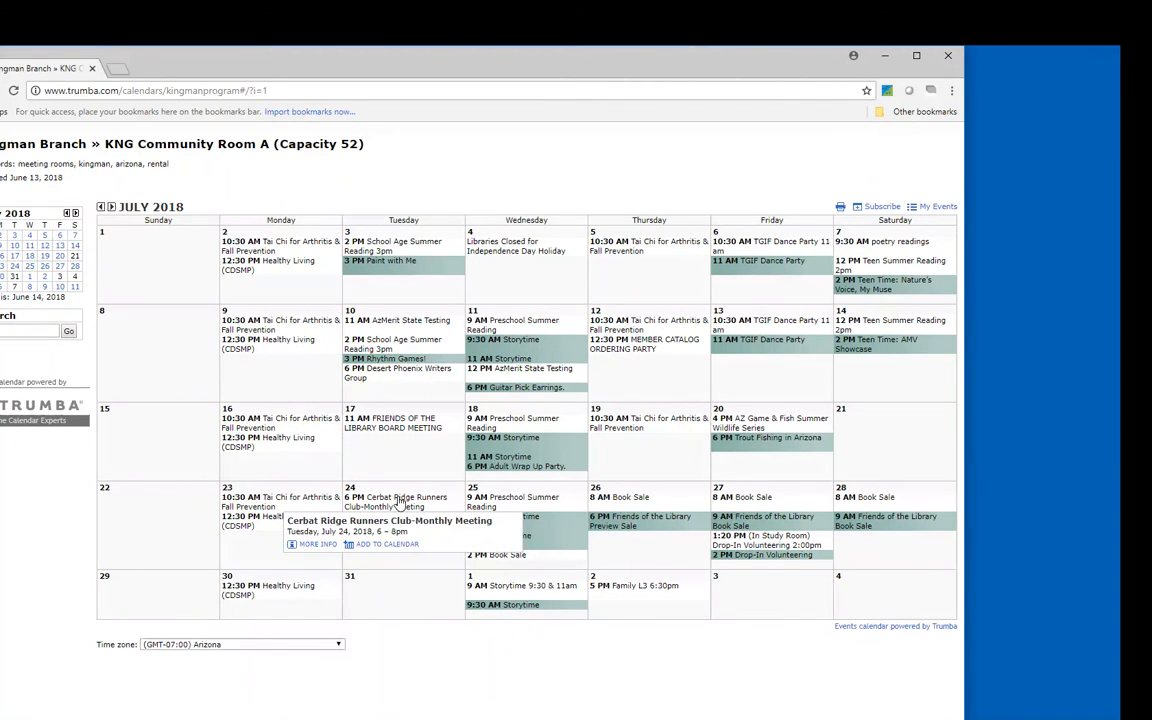
mouse_move(392, 460)
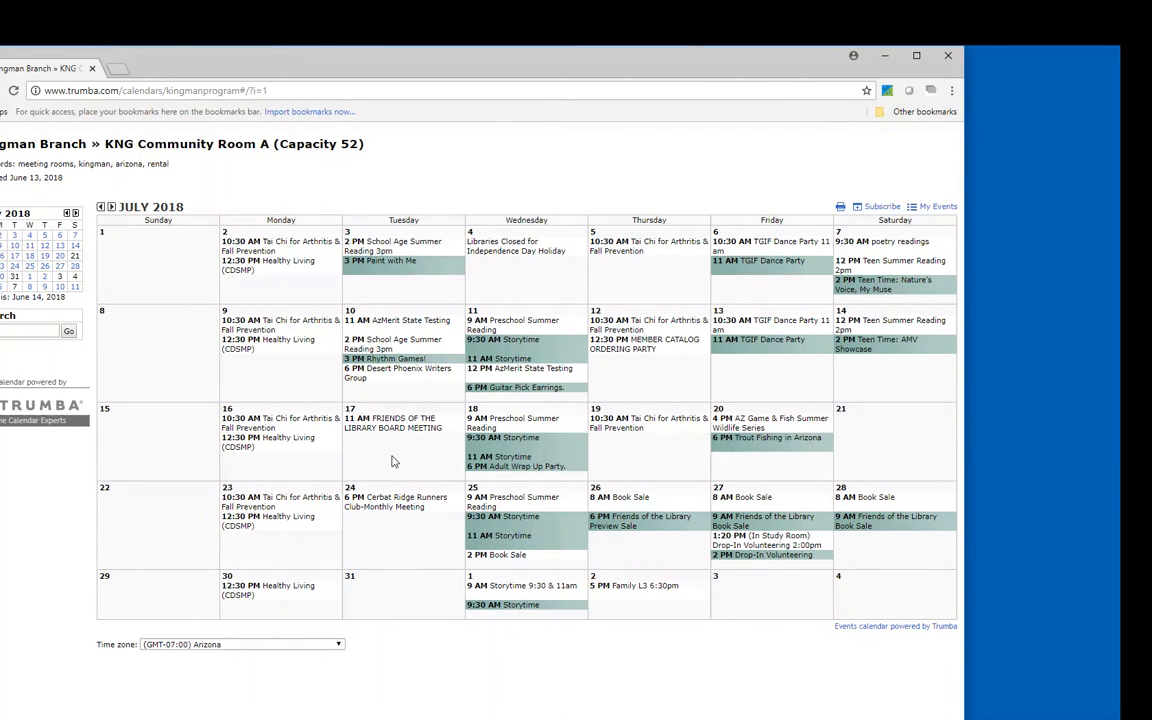
mouse_move(396, 442)
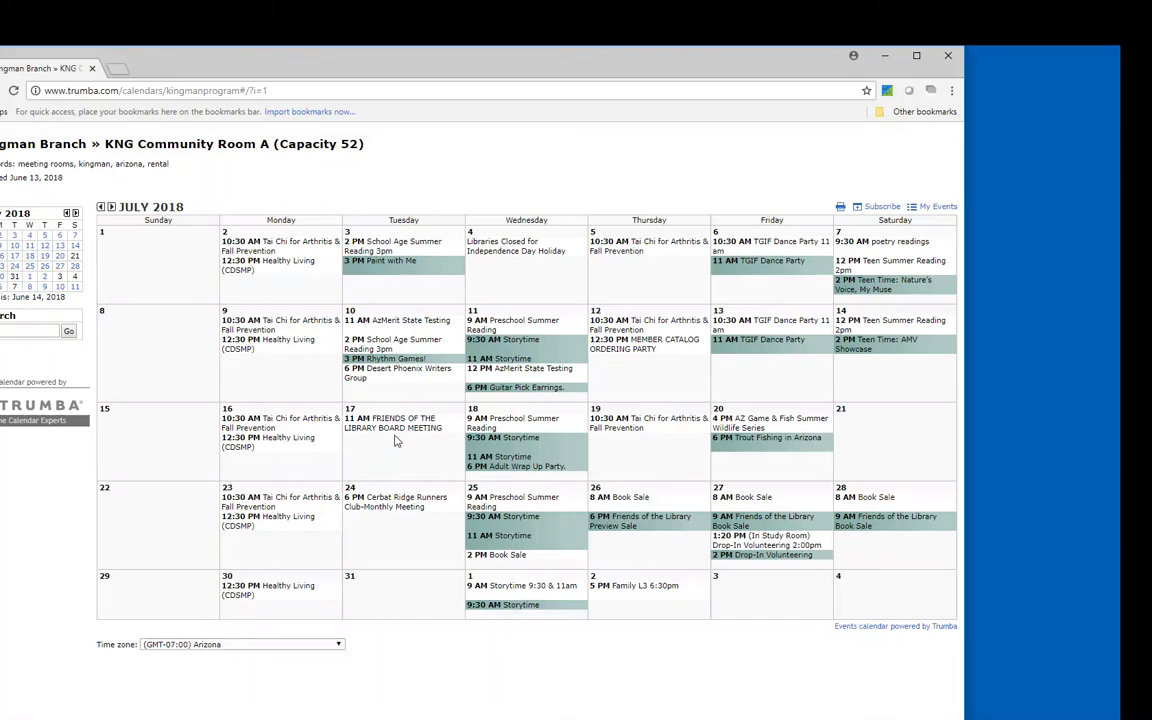
mouse_move(392, 422)
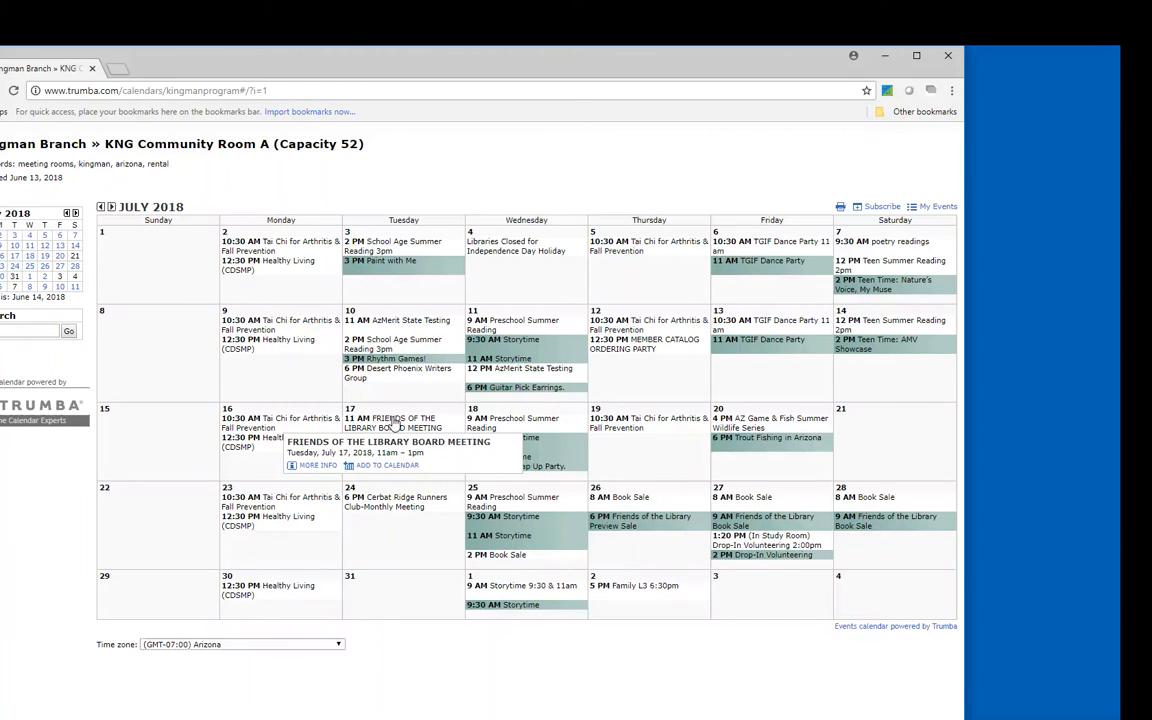
Dismiss the July board meeting event preview and go back to the Room Reservations page.
click(318, 464)
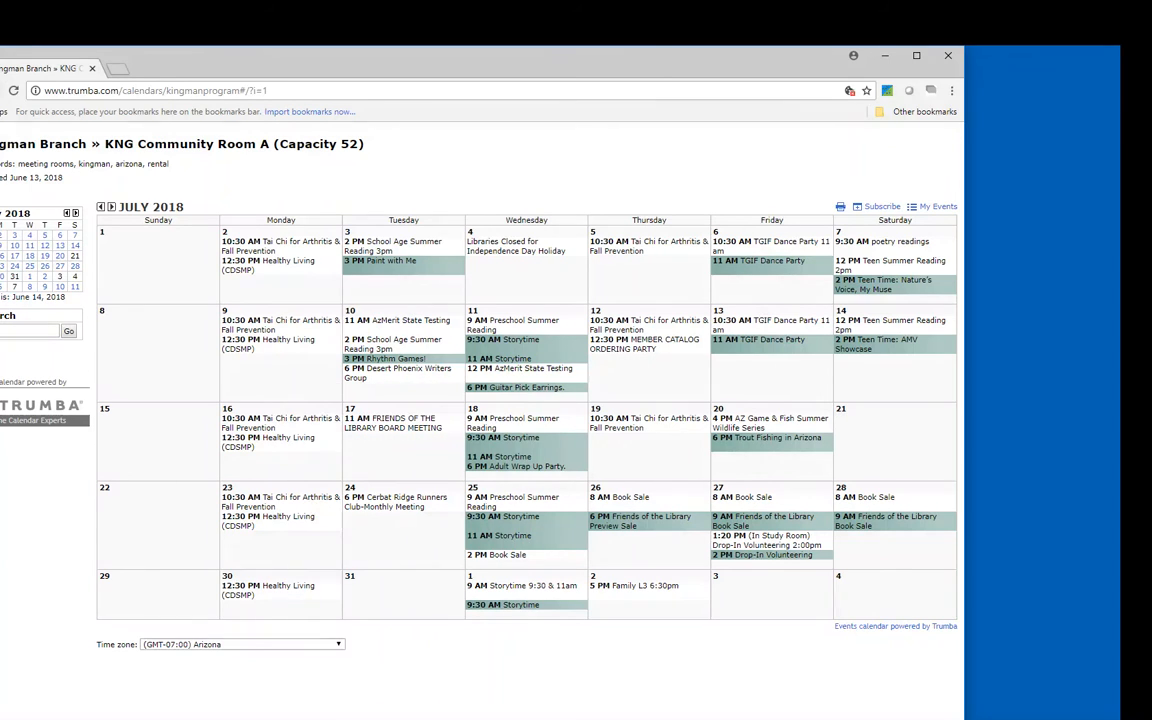
click(100, 206)
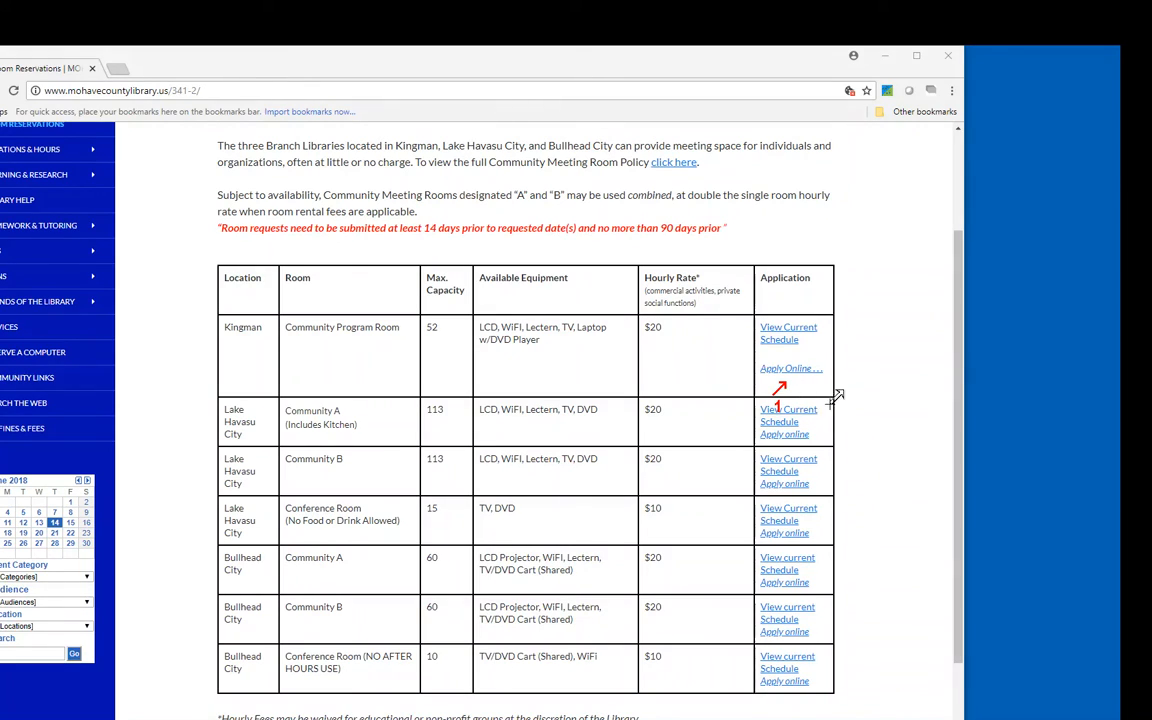
mouse_move(832, 398)
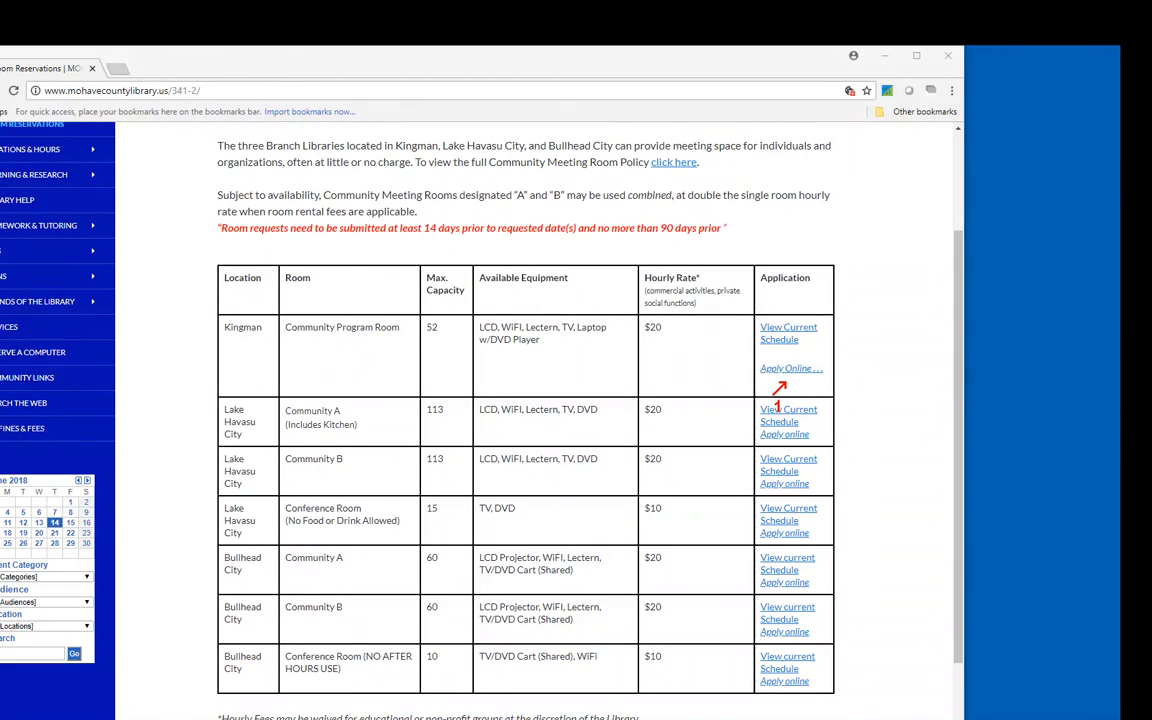